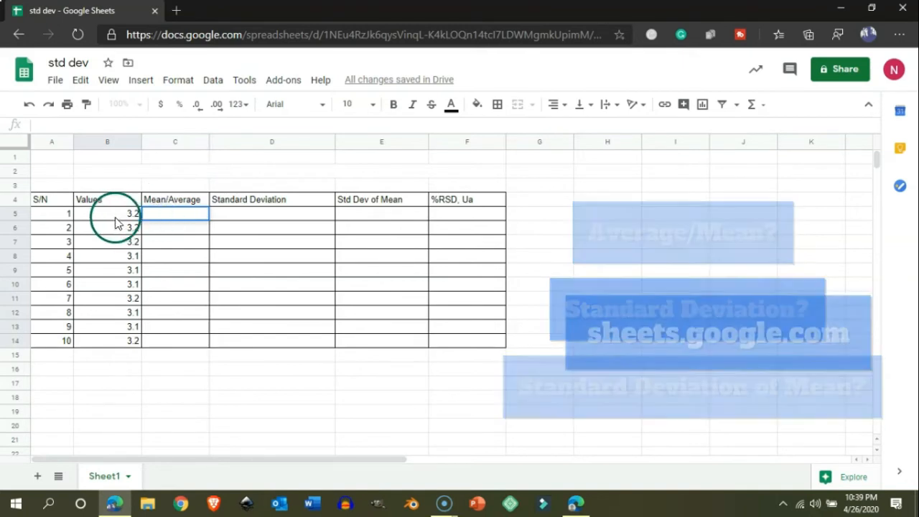
- Enter an AVERAGE formula over B5:B14 in C5, giving a mean of 3.15
drag(107, 213, 107, 340)
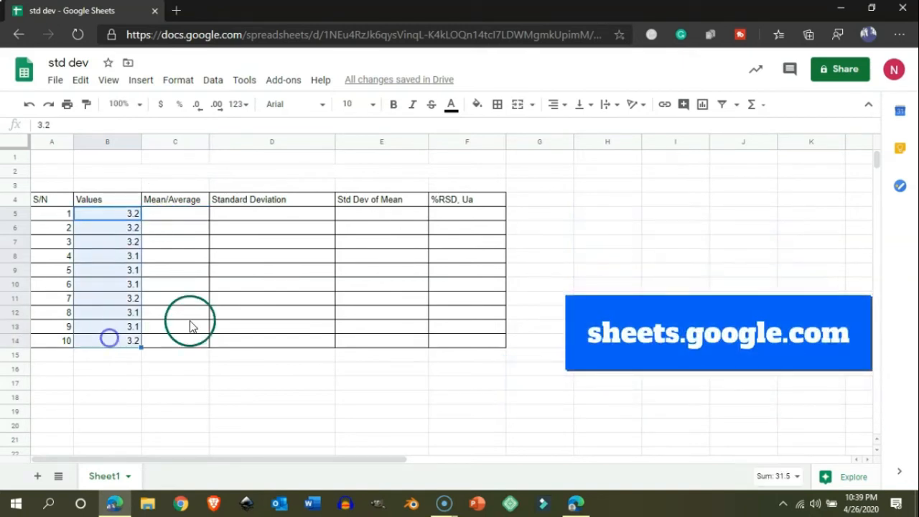
click(174, 213)
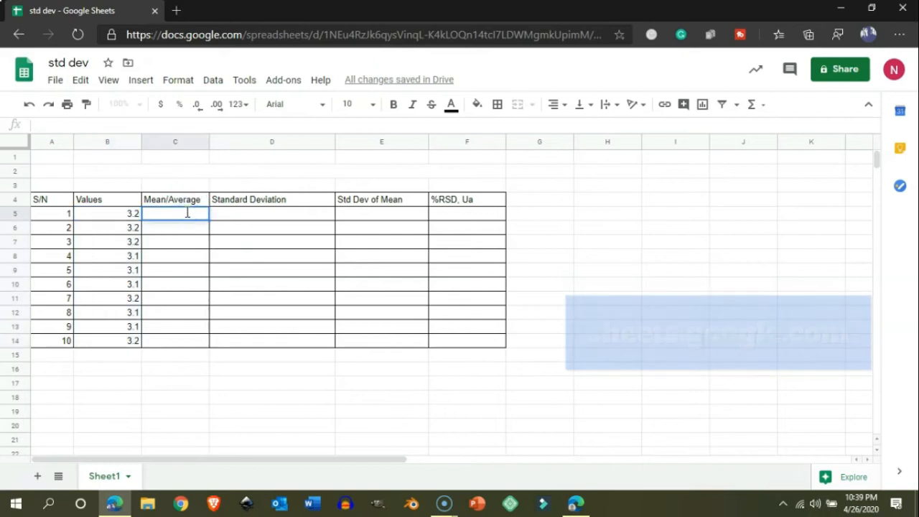
text(=)
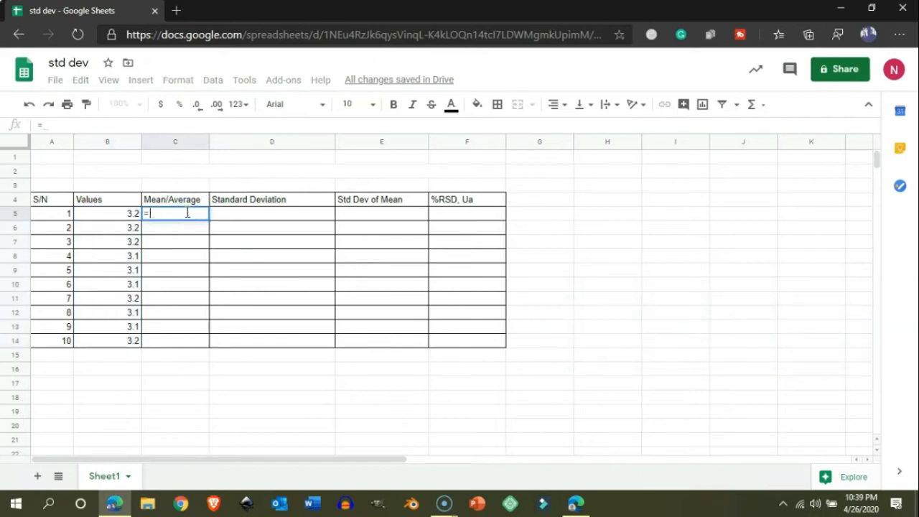
text(AVERAGE()
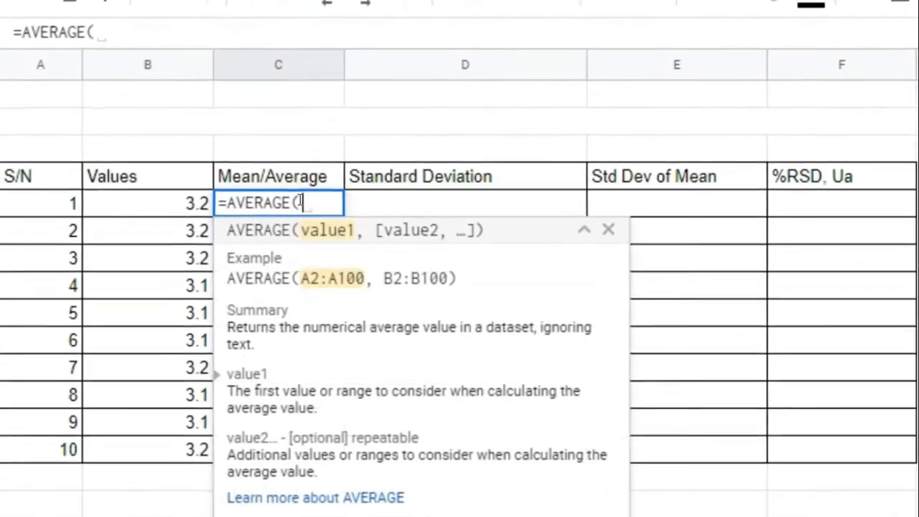
mouse_move(165, 203)
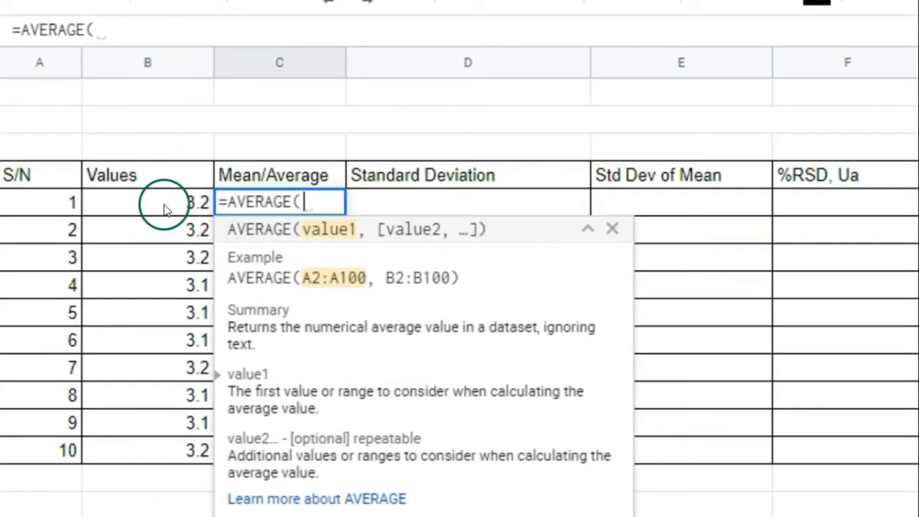
drag(147, 203, 147, 450)
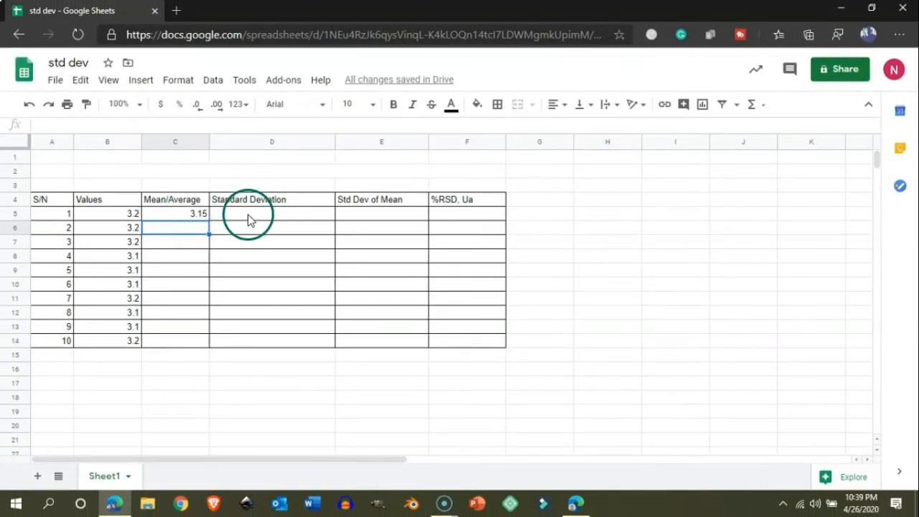
- Enter =STDEV.S over B5:B14 in D5, giving 0.05270462767
text(=)
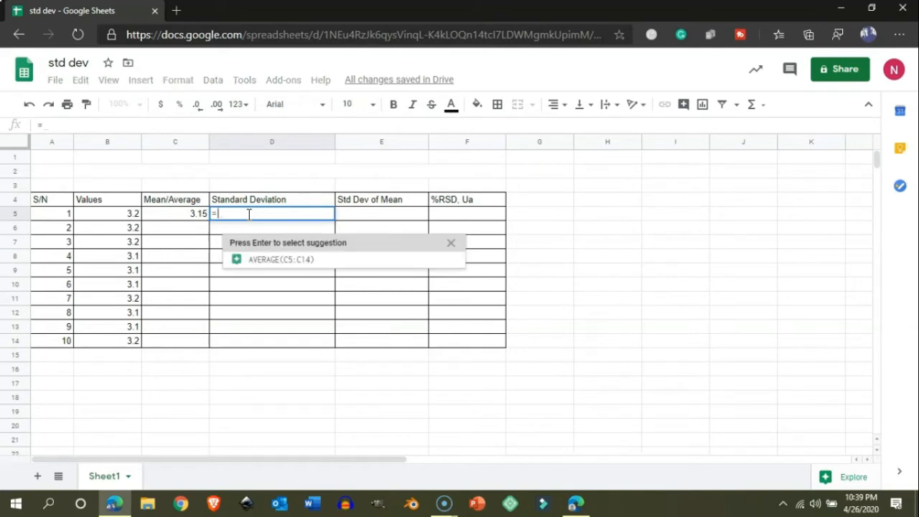
text(STD)
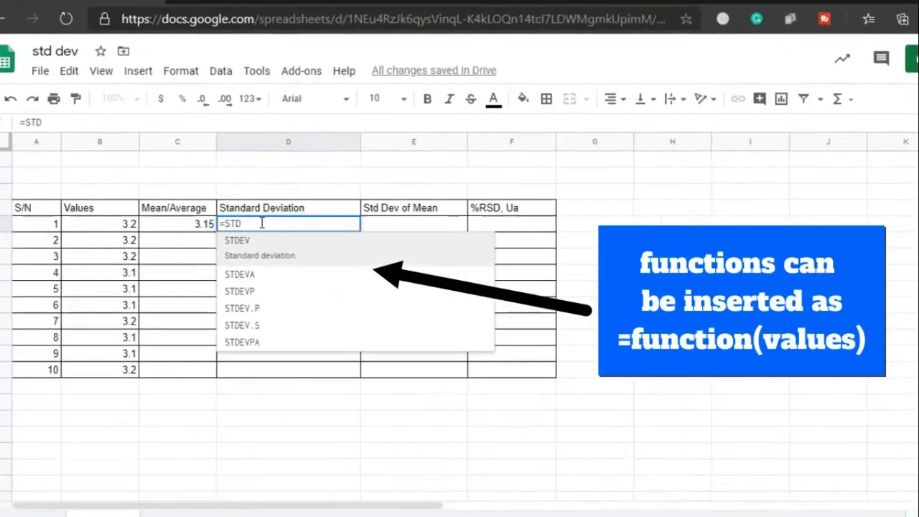
text(EV)
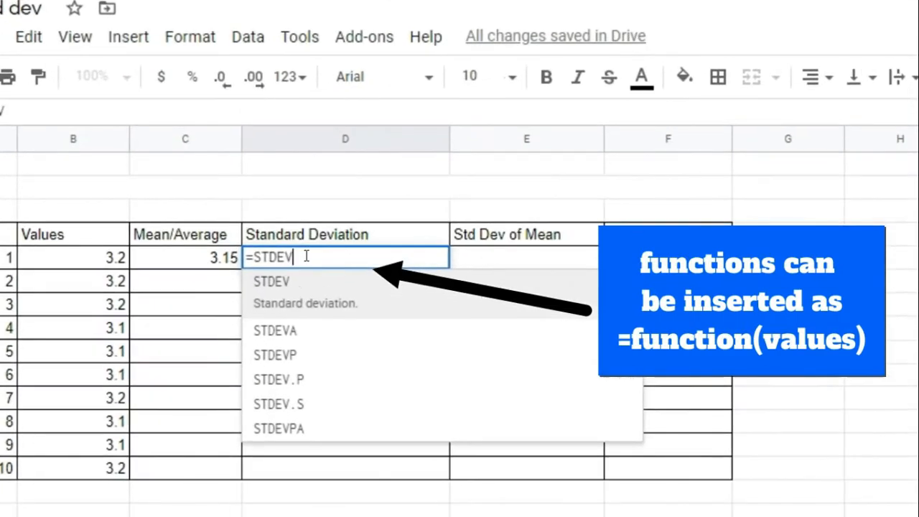
text(.S()
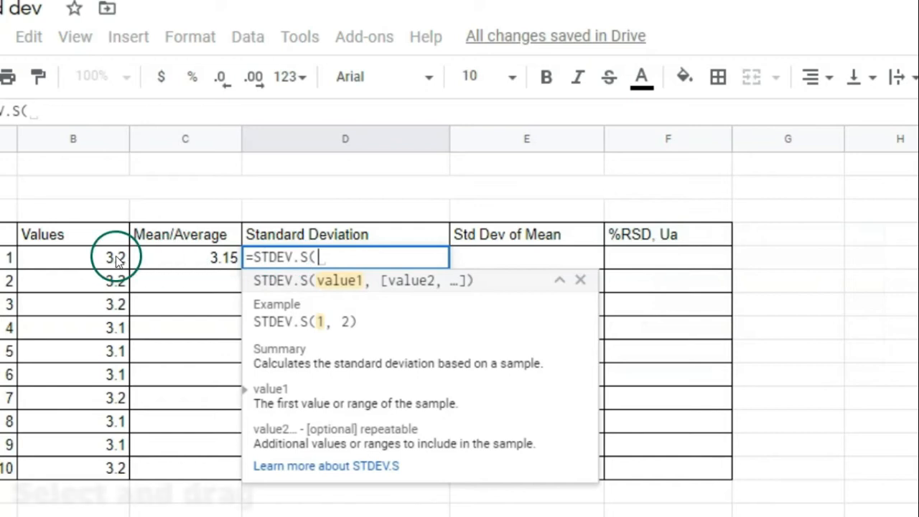
drag(115, 257, 114, 466)
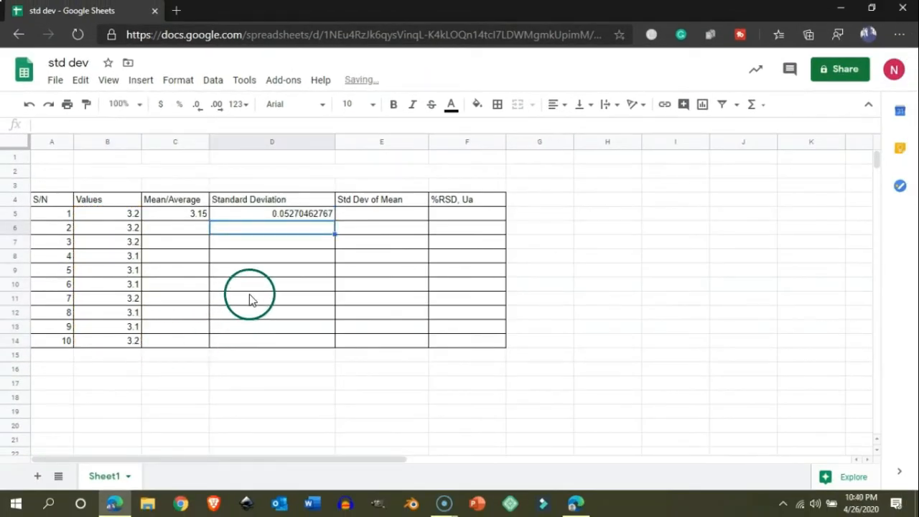
mouse_move(287, 219)
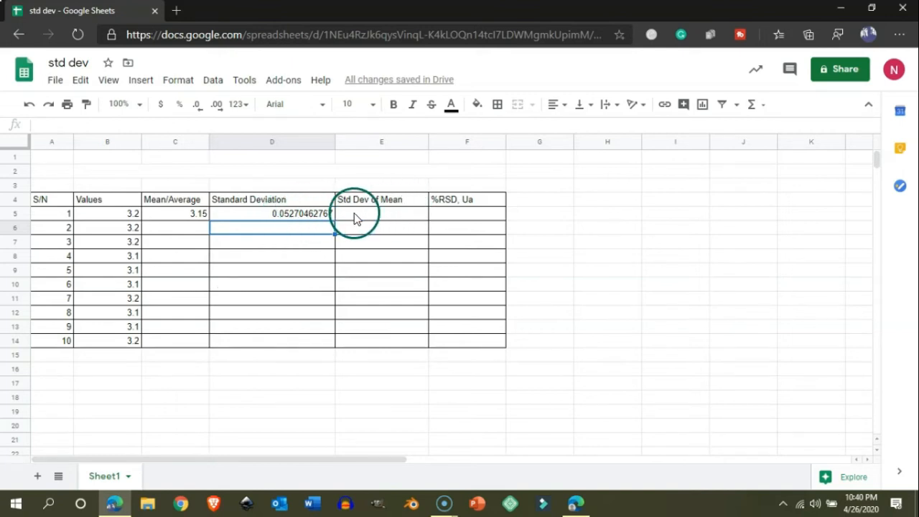
- Enter =D5/SQRT(COUNT(B5:B14)) in E5, giving 0.01666666667
click(381, 213)
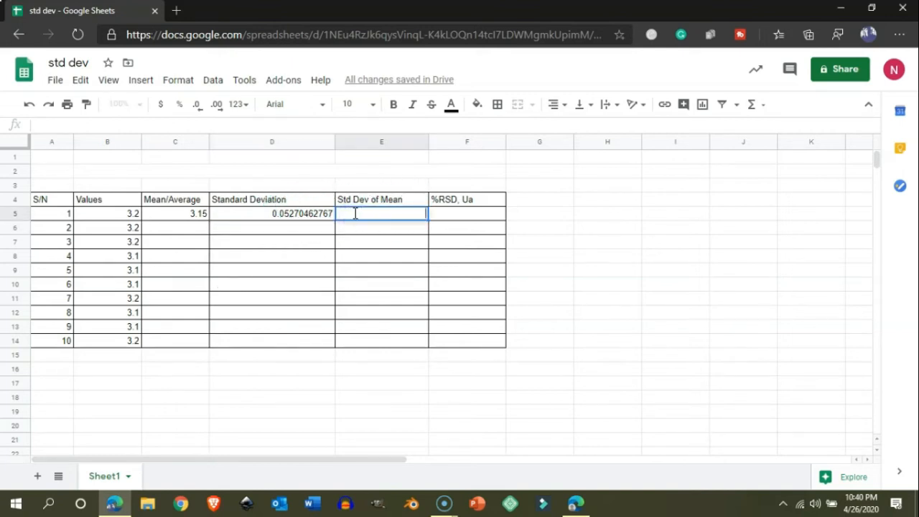
text(=D5/)
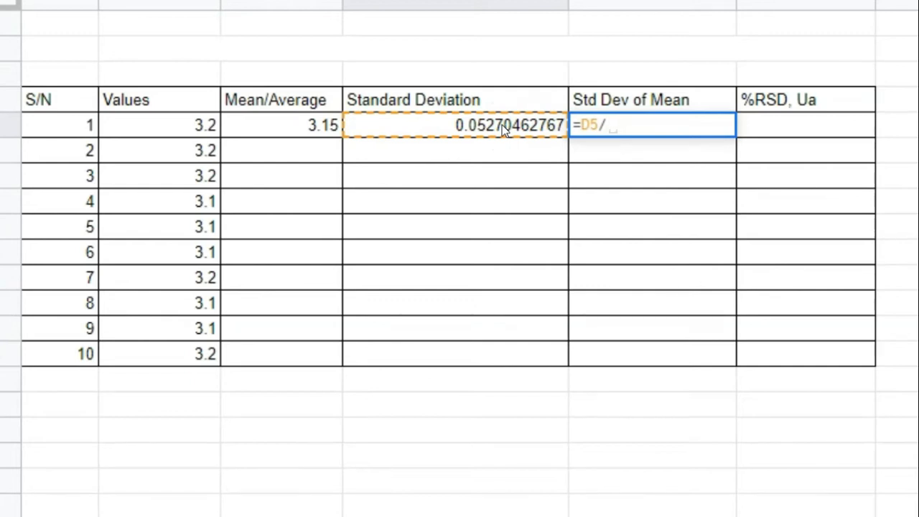
text(SQRT()
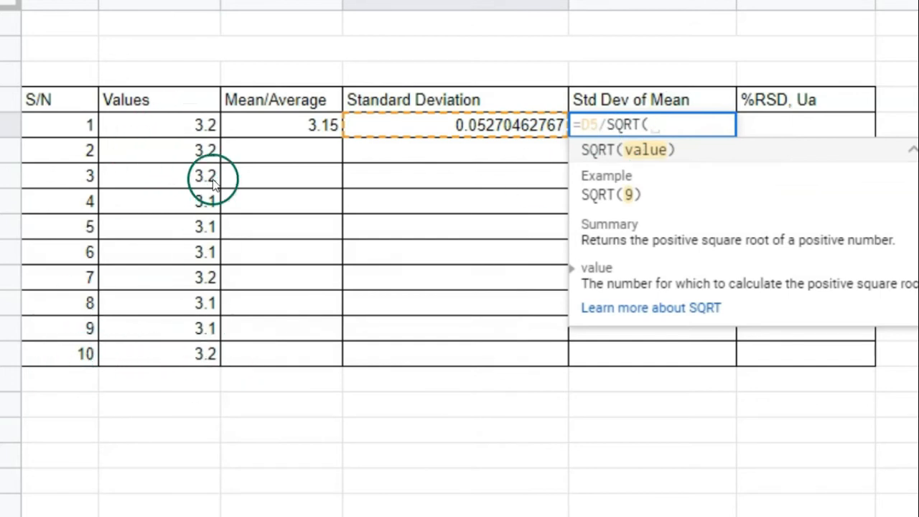
mouse_move(600, 140)
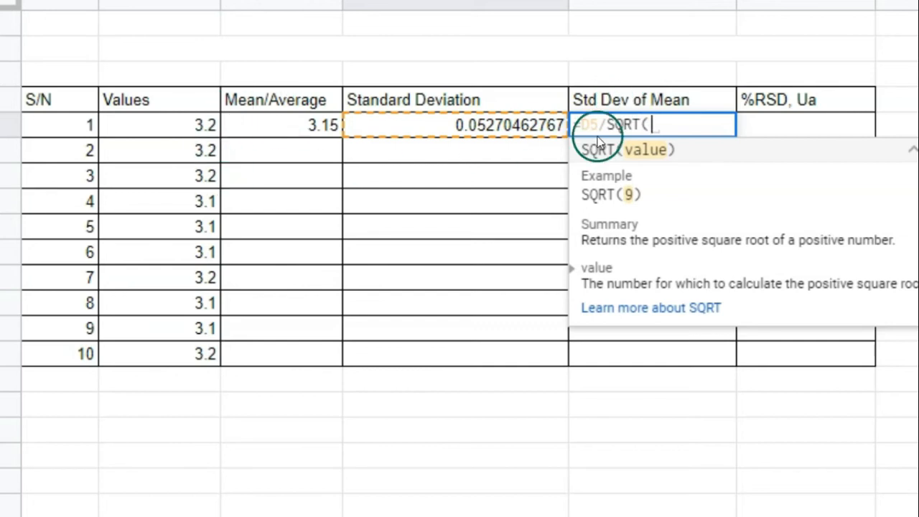
mouse_move(183, 345)
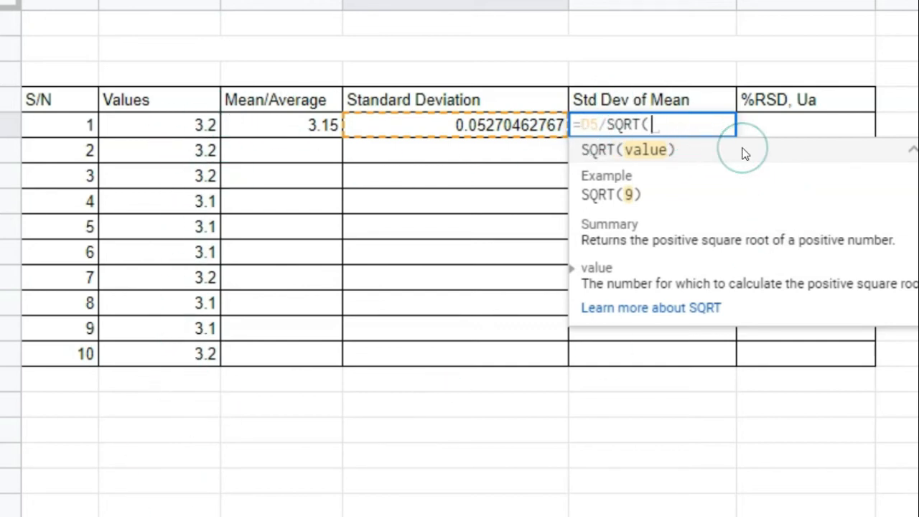
text(COUNT()
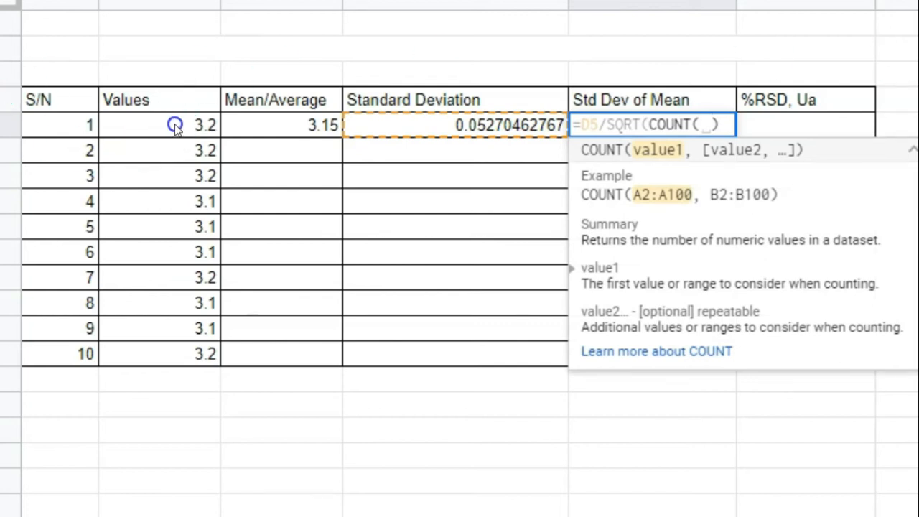
drag(158, 124, 158, 353)
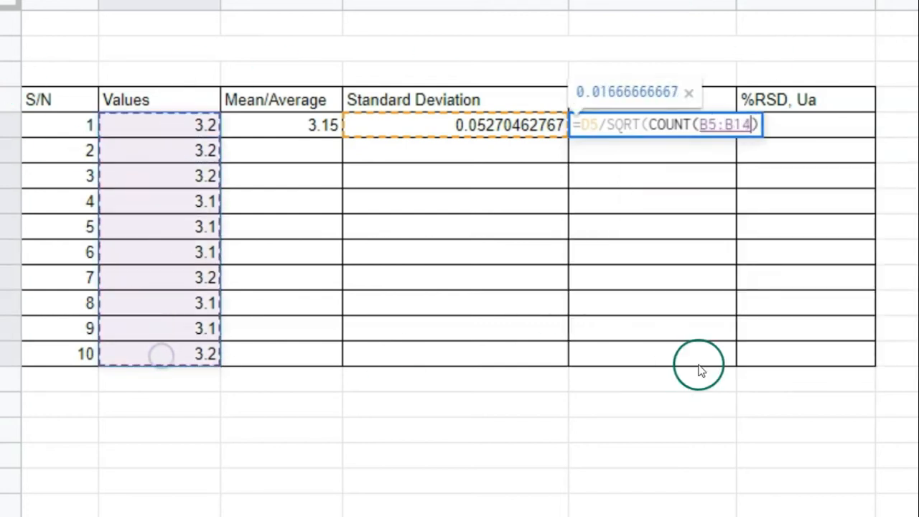
text())
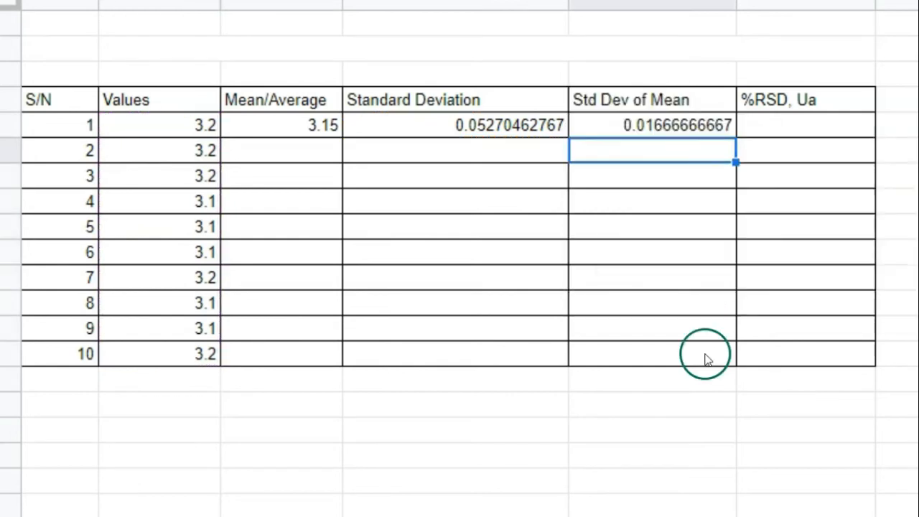
mouse_move(811, 120)
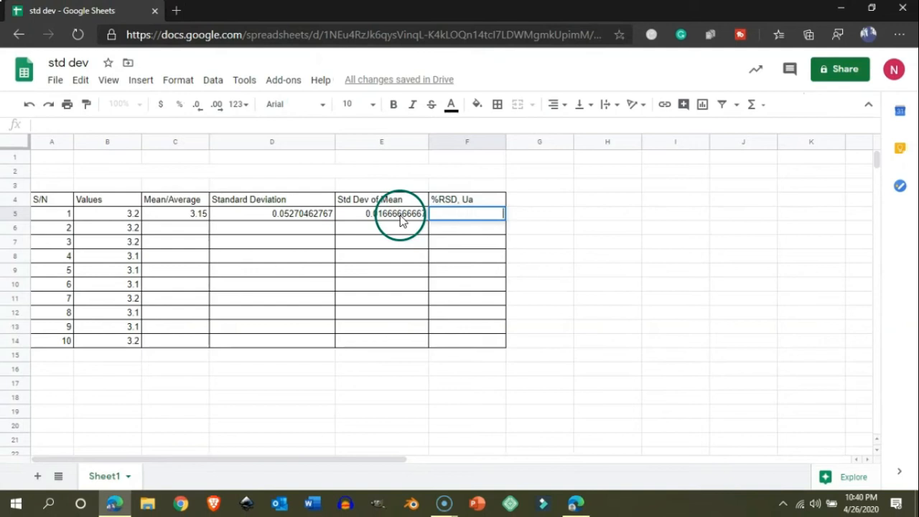
- Start a formula in F5 referencing F4, then abandon it
click(466, 213)
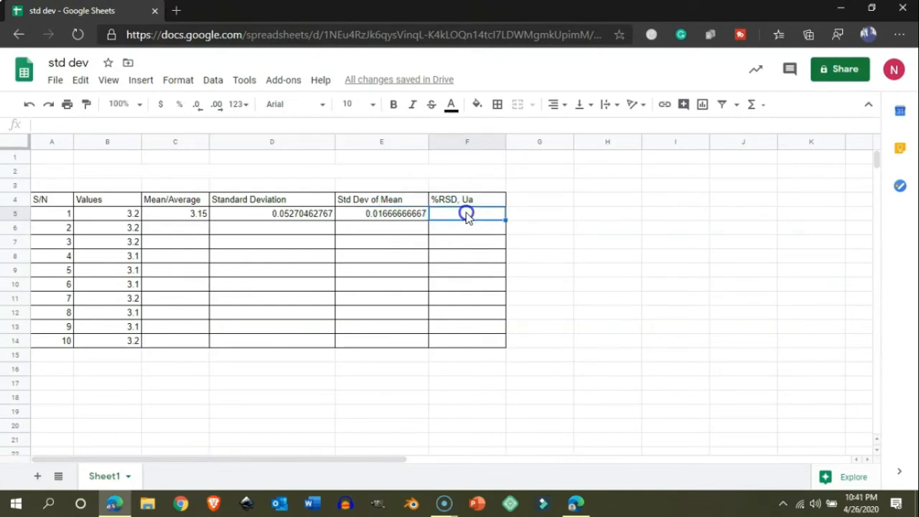
text(=)
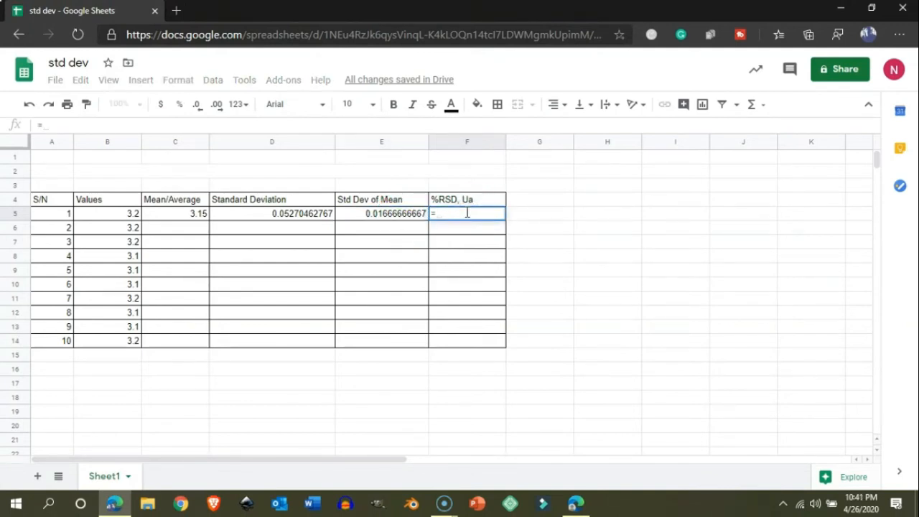
click(466, 199)
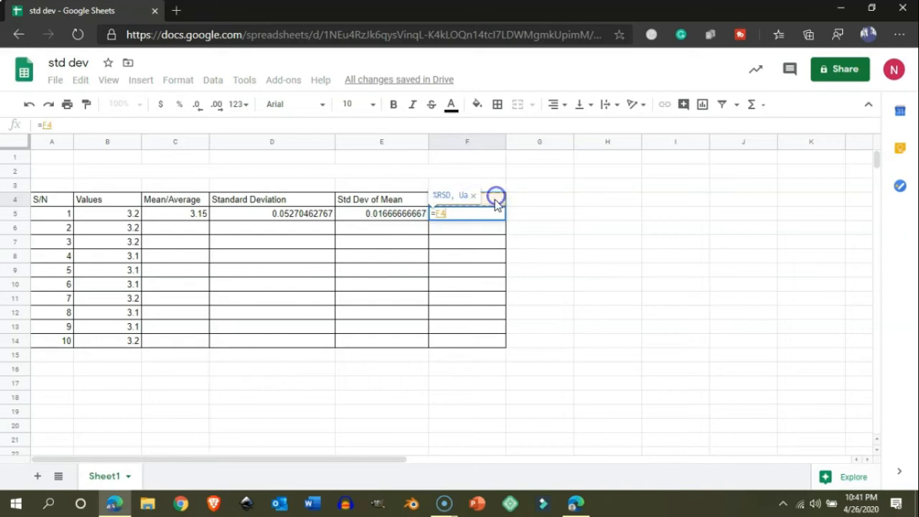
key(enter)
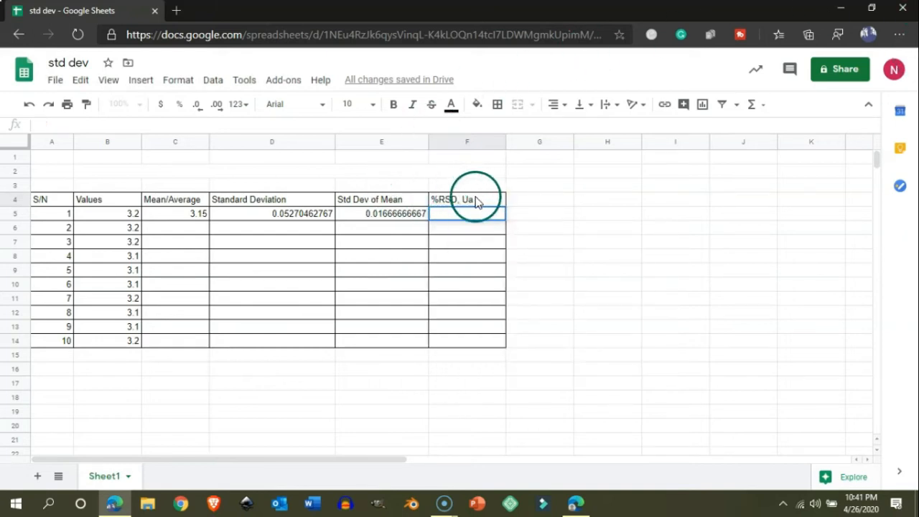
- Rename the column F heading to RELATIVE UNCETAINTY
double_click(466, 199)
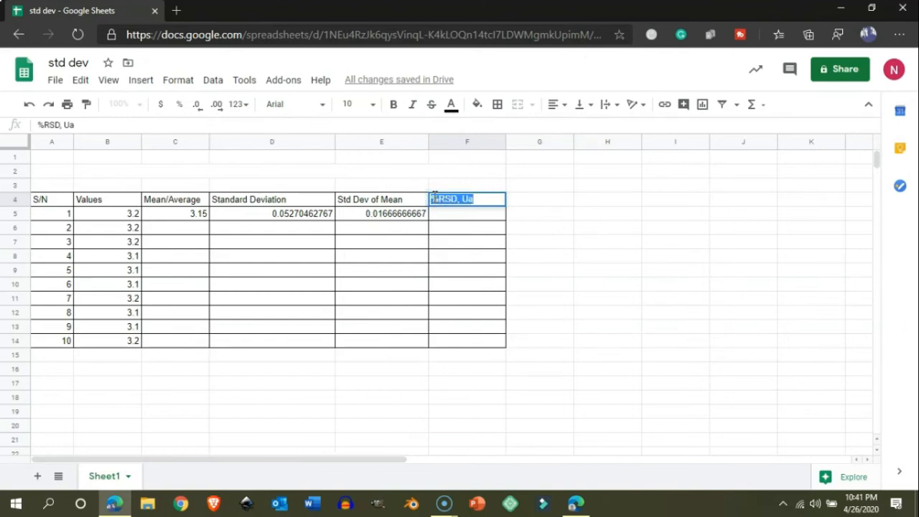
double_click(466, 199)
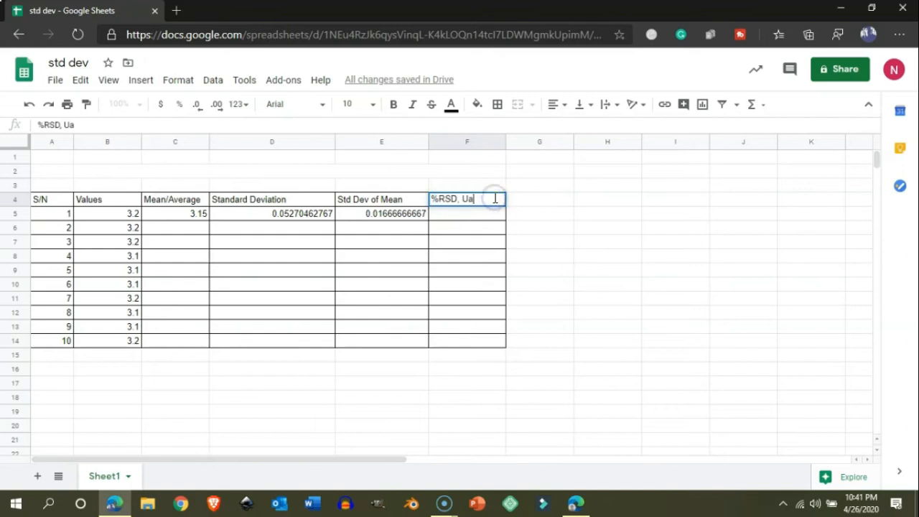
text(%RE)
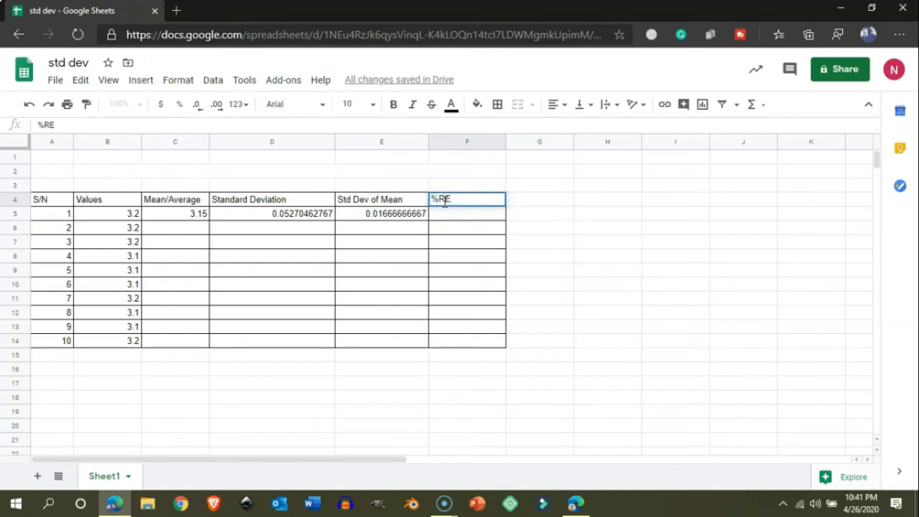
text(LATIVE)
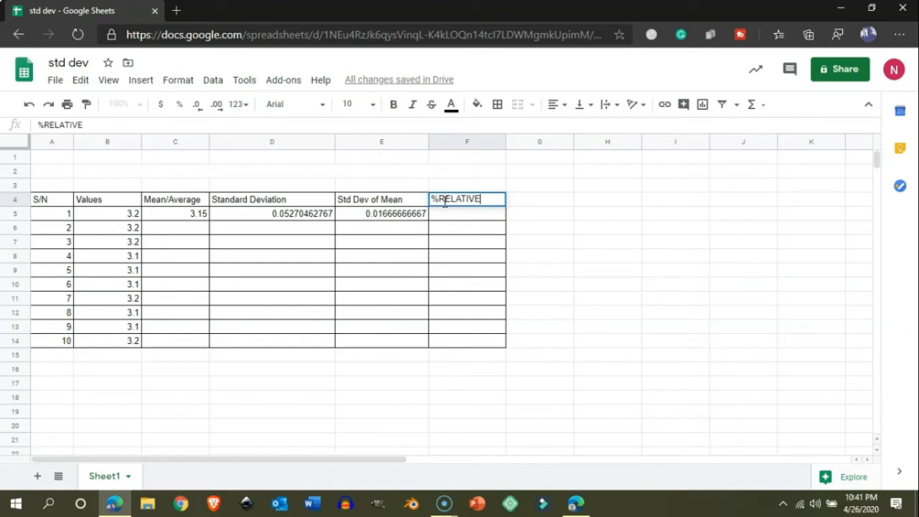
text(uNCE)
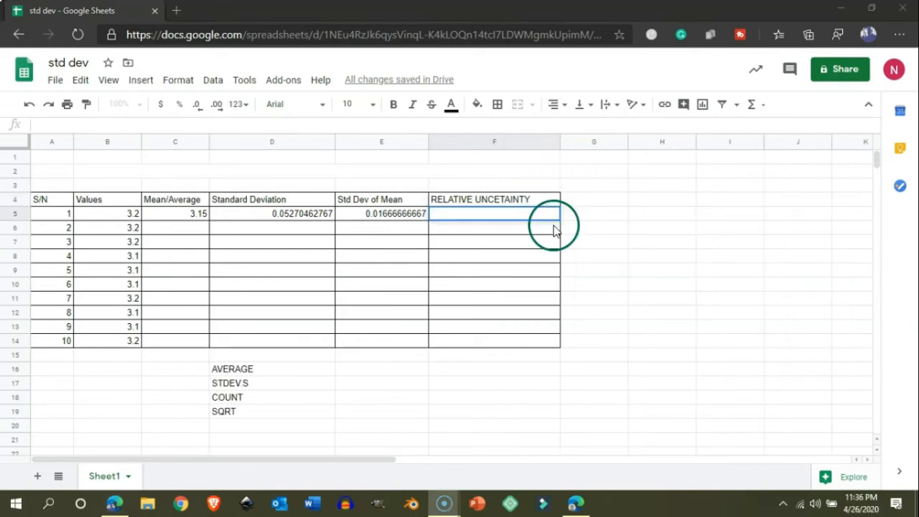
- Enter =E5/C5 in F5, giving a relative uncertainty of 0.005291005291
click(464, 213)
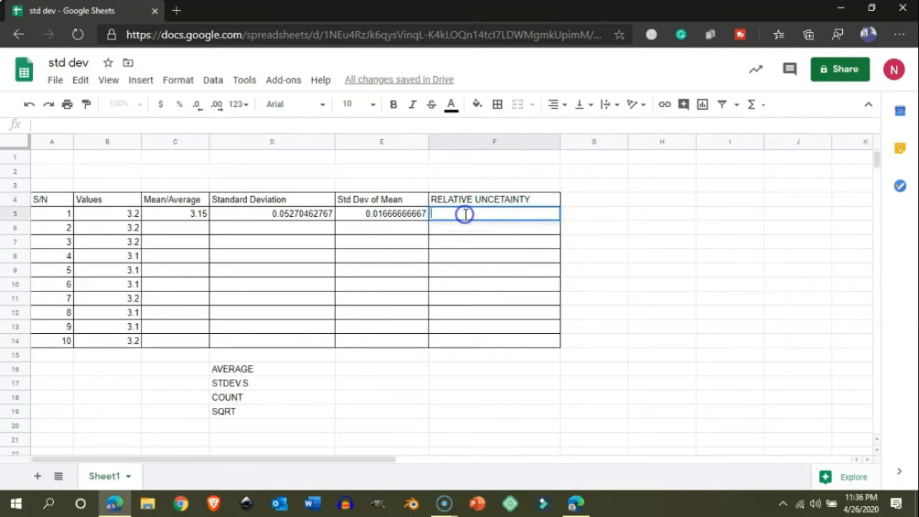
text(=)
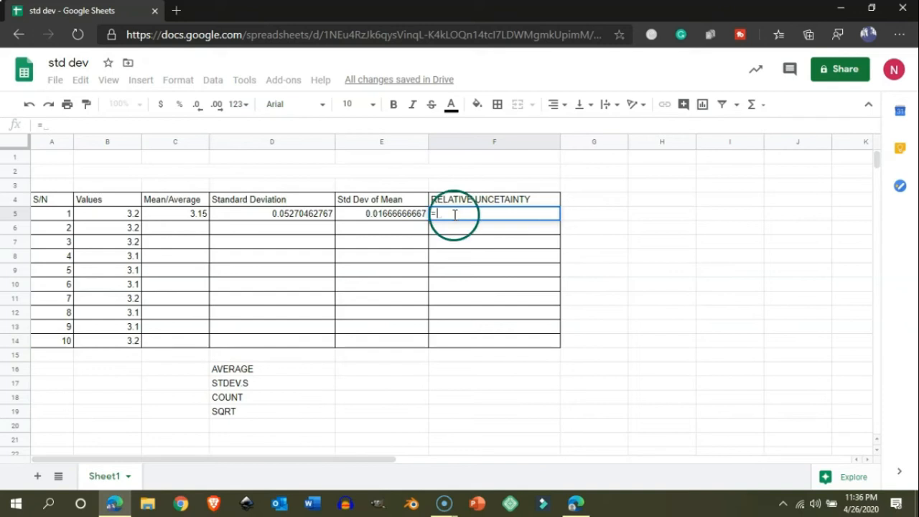
text(E5/)
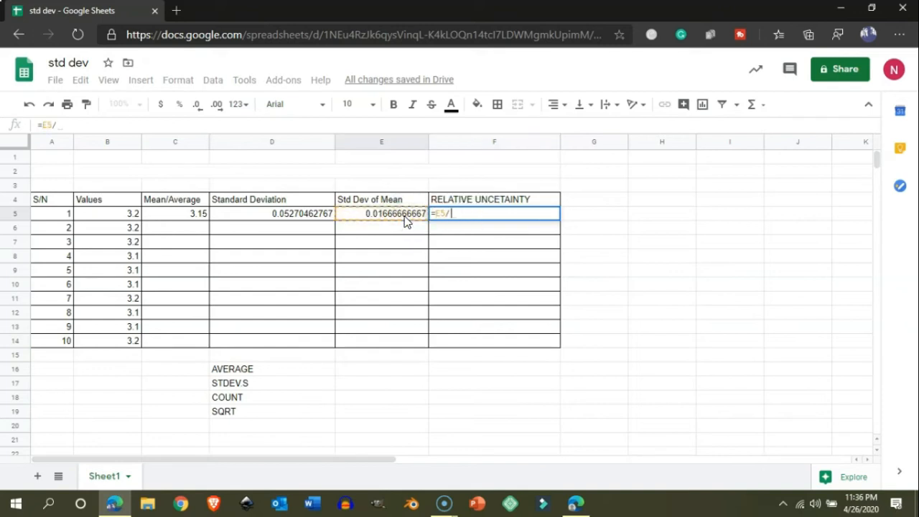
click(287, 213)
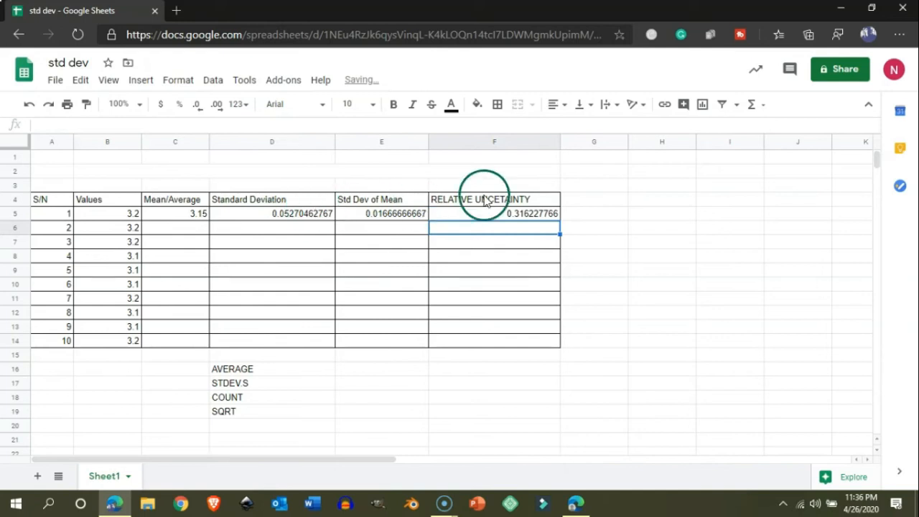
mouse_move(537, 213)
text(=E5/)
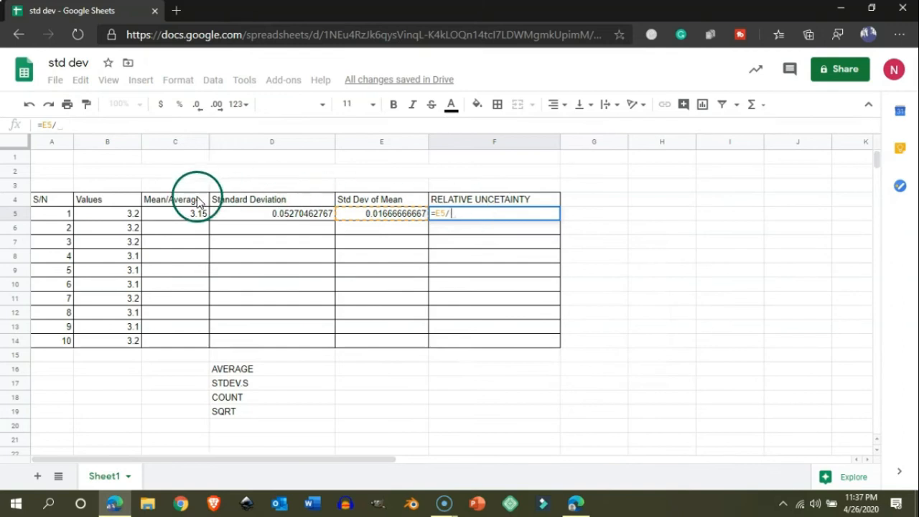
click(175, 214)
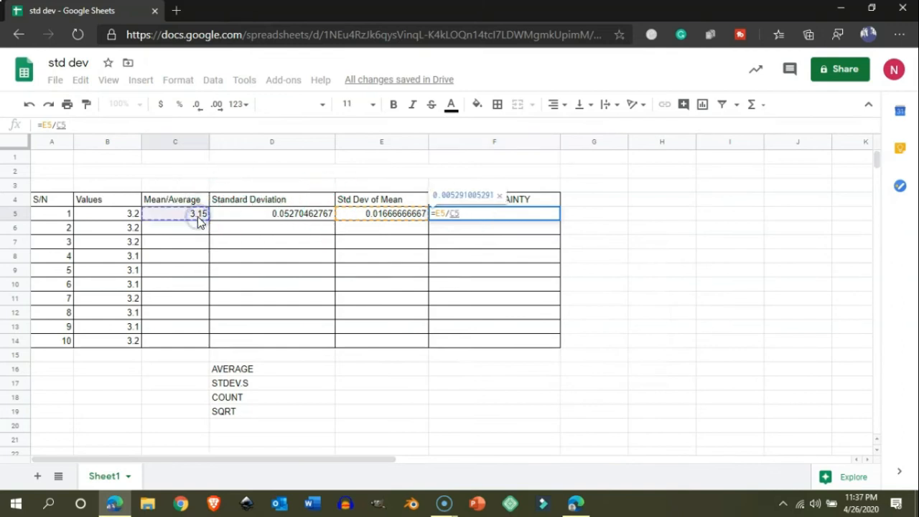
key(enter)
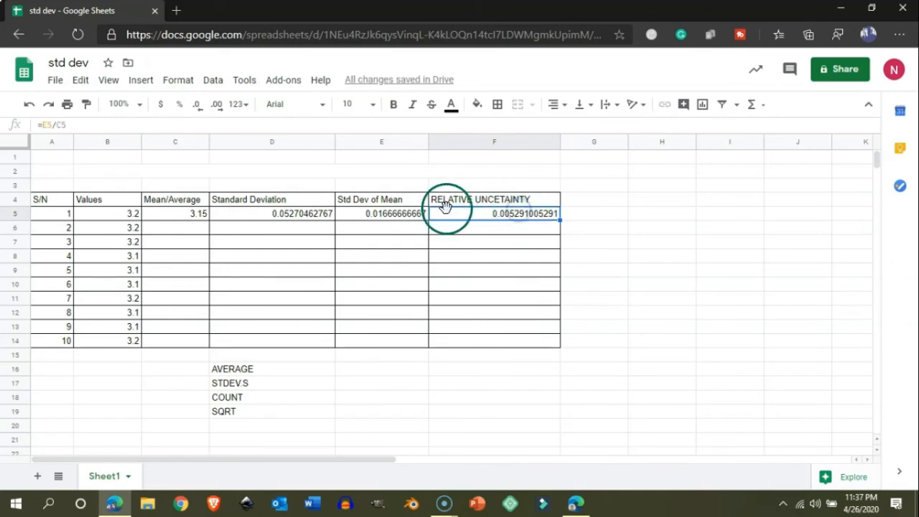
click(479, 198)
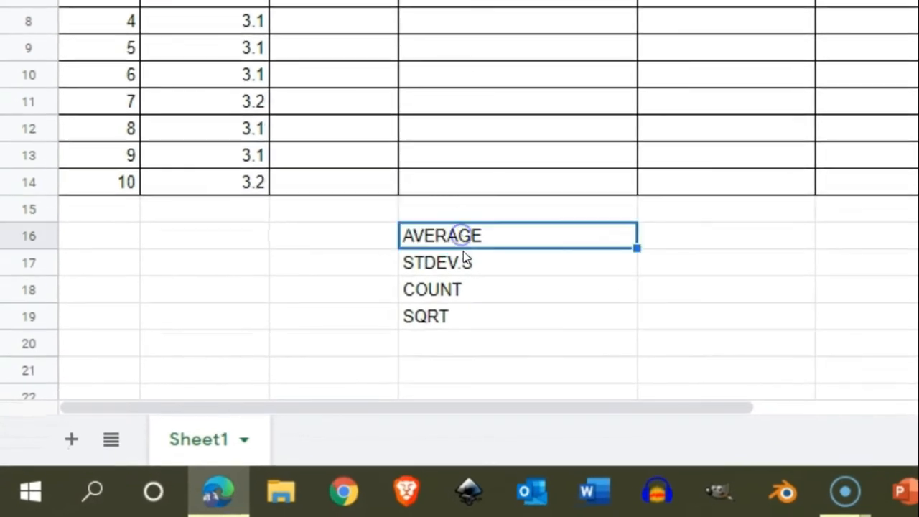
- Append () to the AVERAGE, STDEV.S and COUNT entries in the function list
click(466, 289)
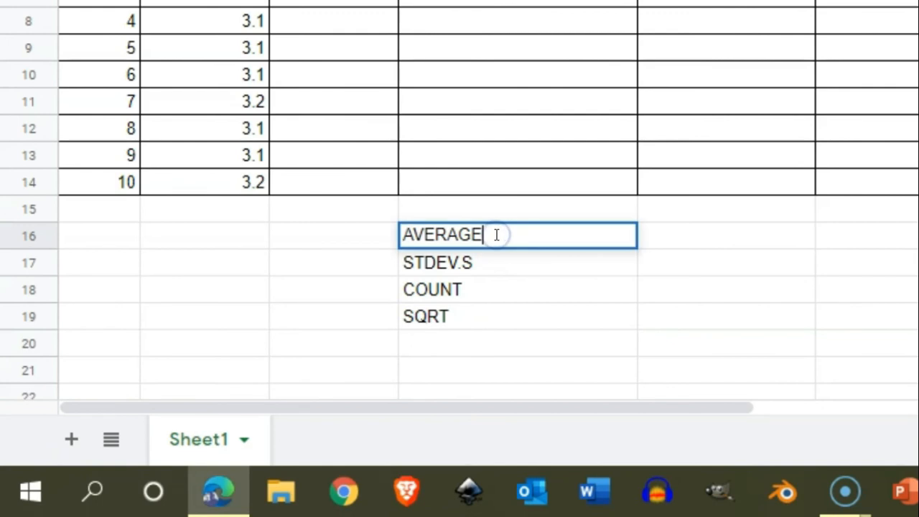
text(())
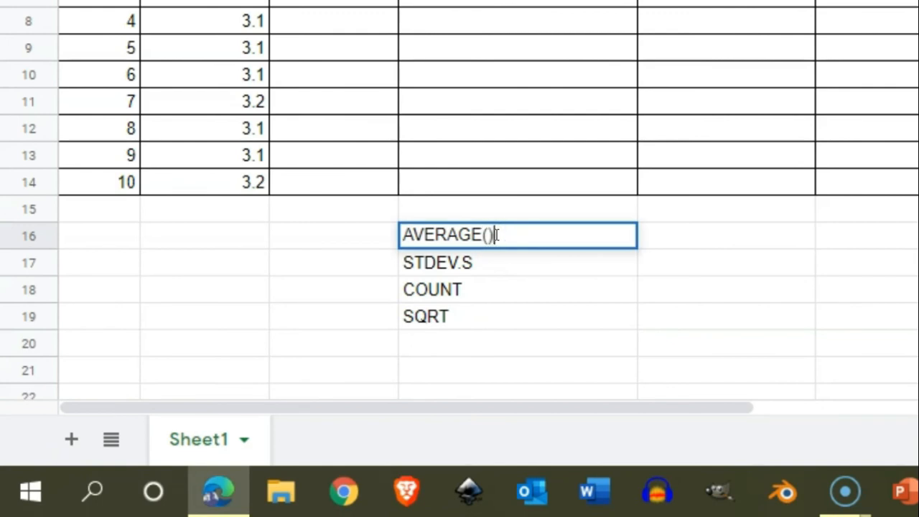
click(494, 262)
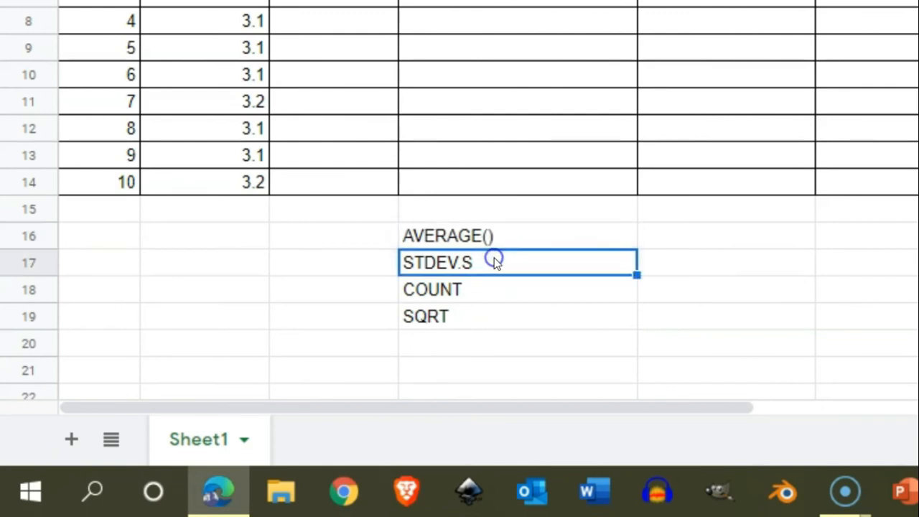
text(())
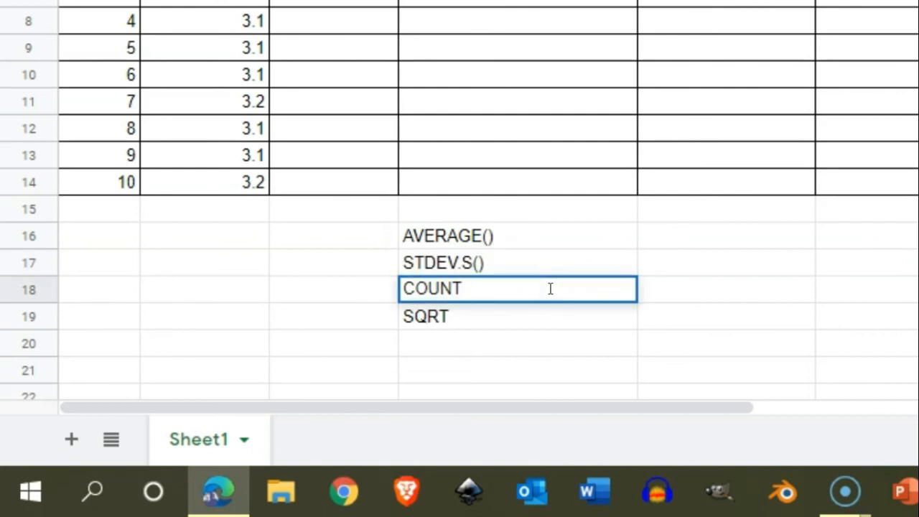
click(517, 316)
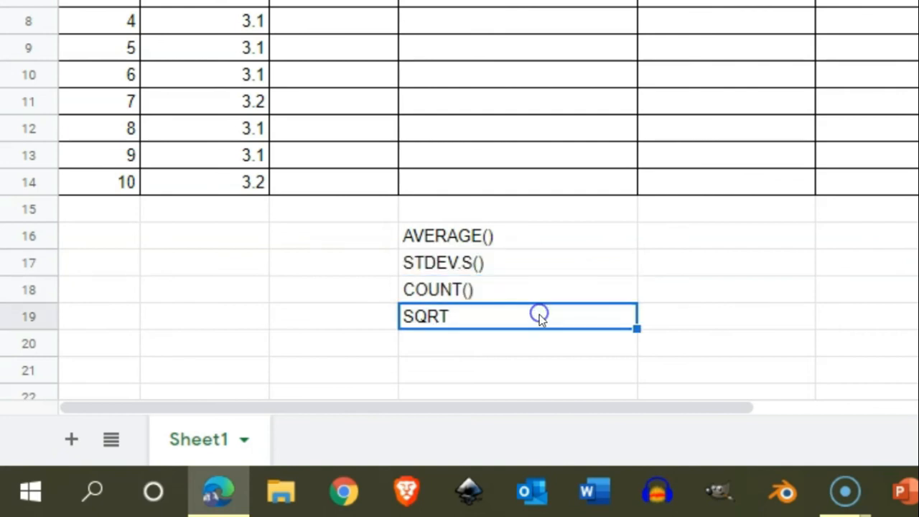
text(())
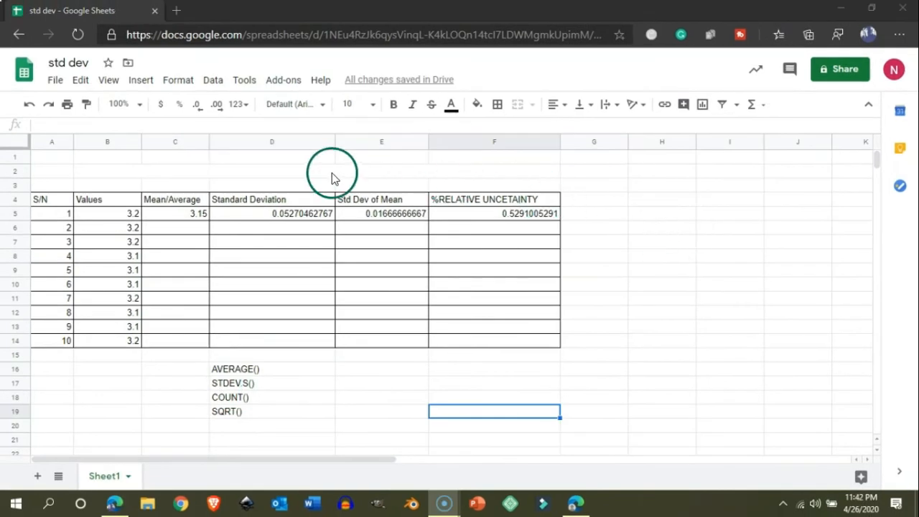
click(381, 382)
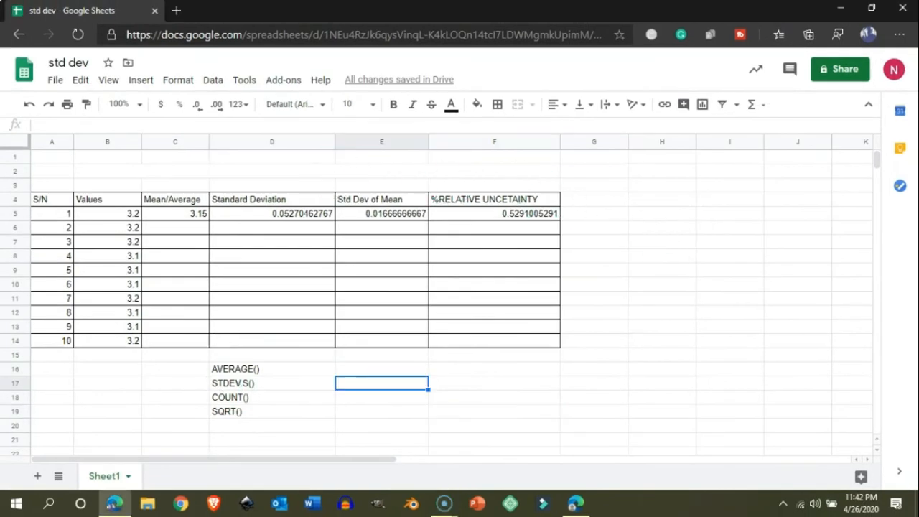